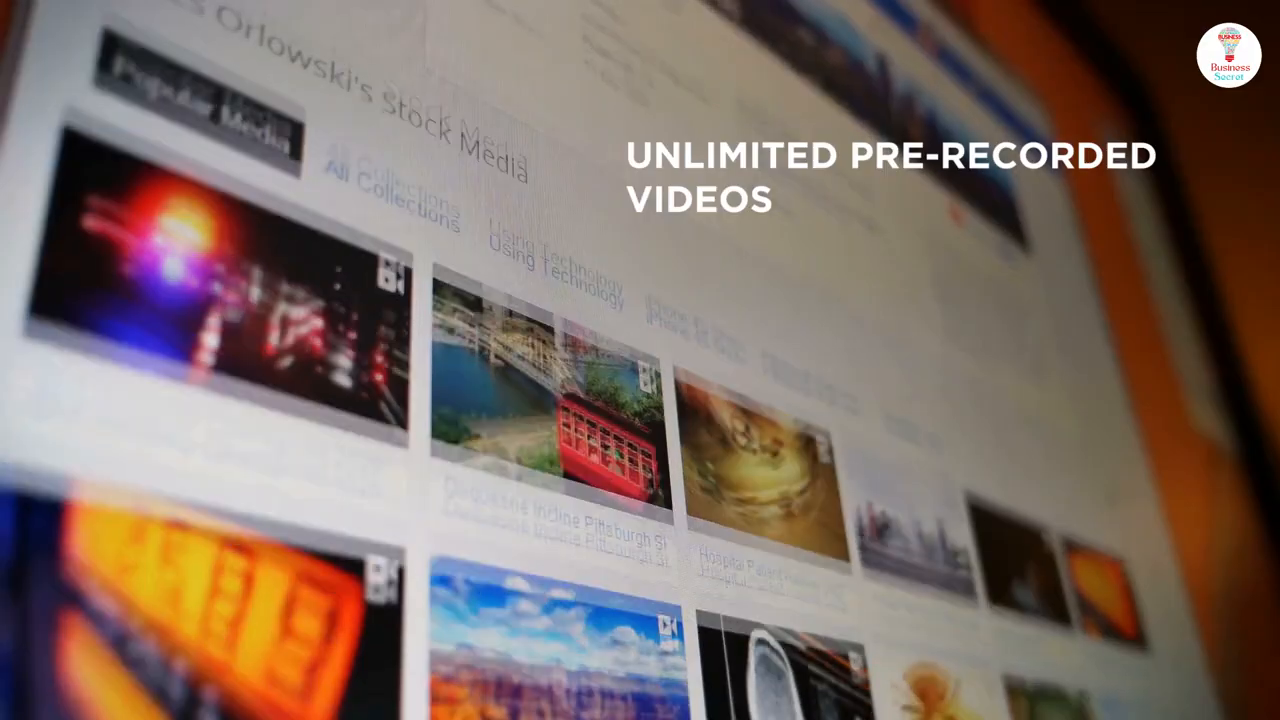
- Sign in with the account credentials and land on the empty My Projects dashboard
scroll(down, 3)
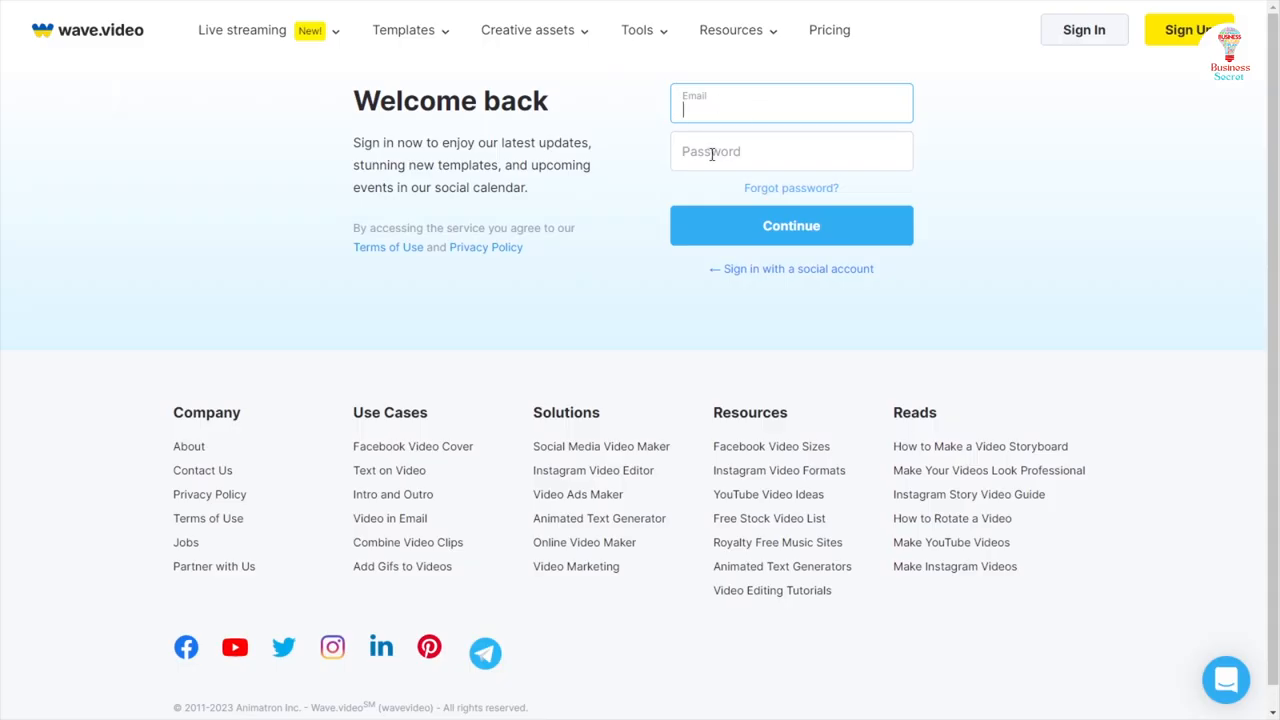
click(792, 224)
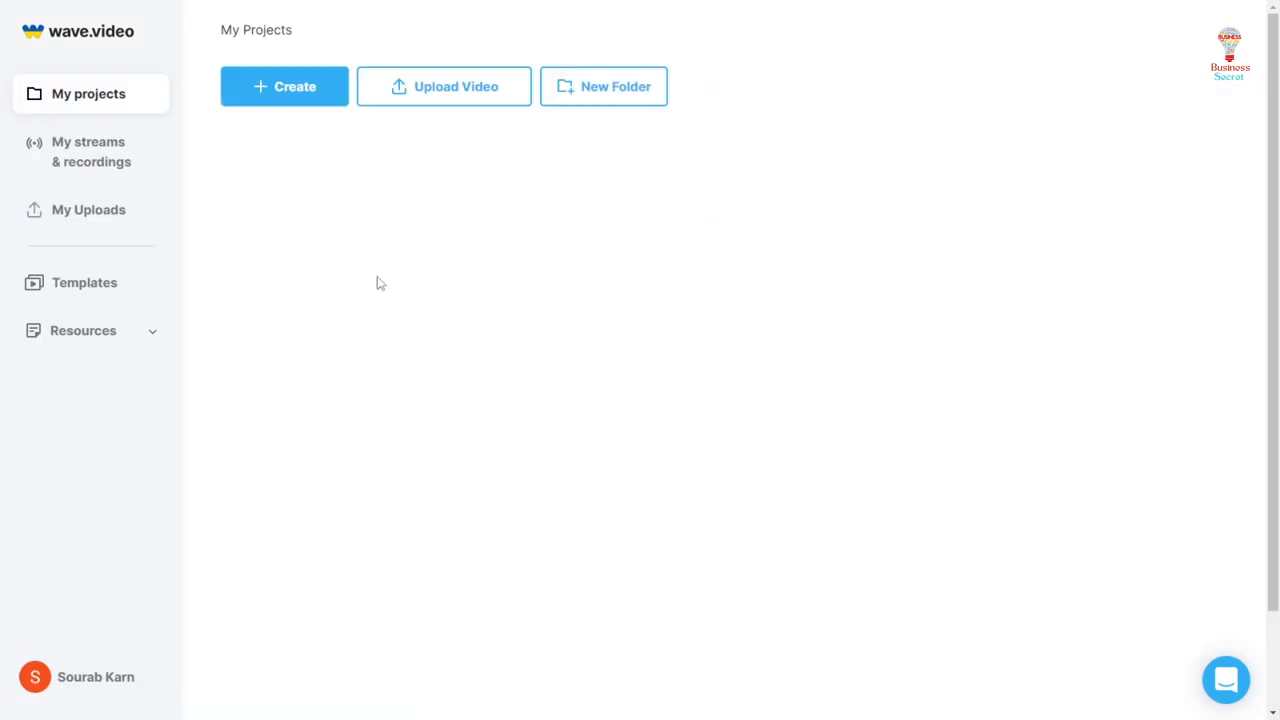
mouse_move(88, 94)
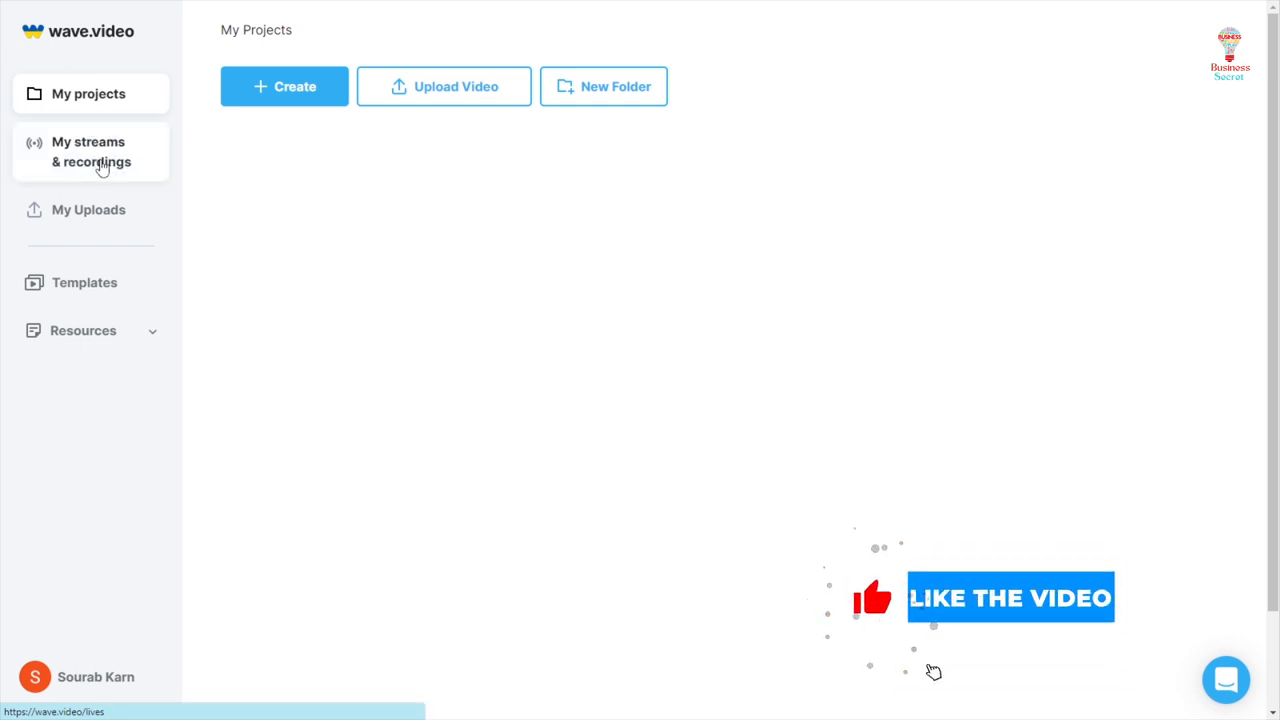
- Start a new blank video project from the Create menu and show the Templates gallery
click(92, 152)
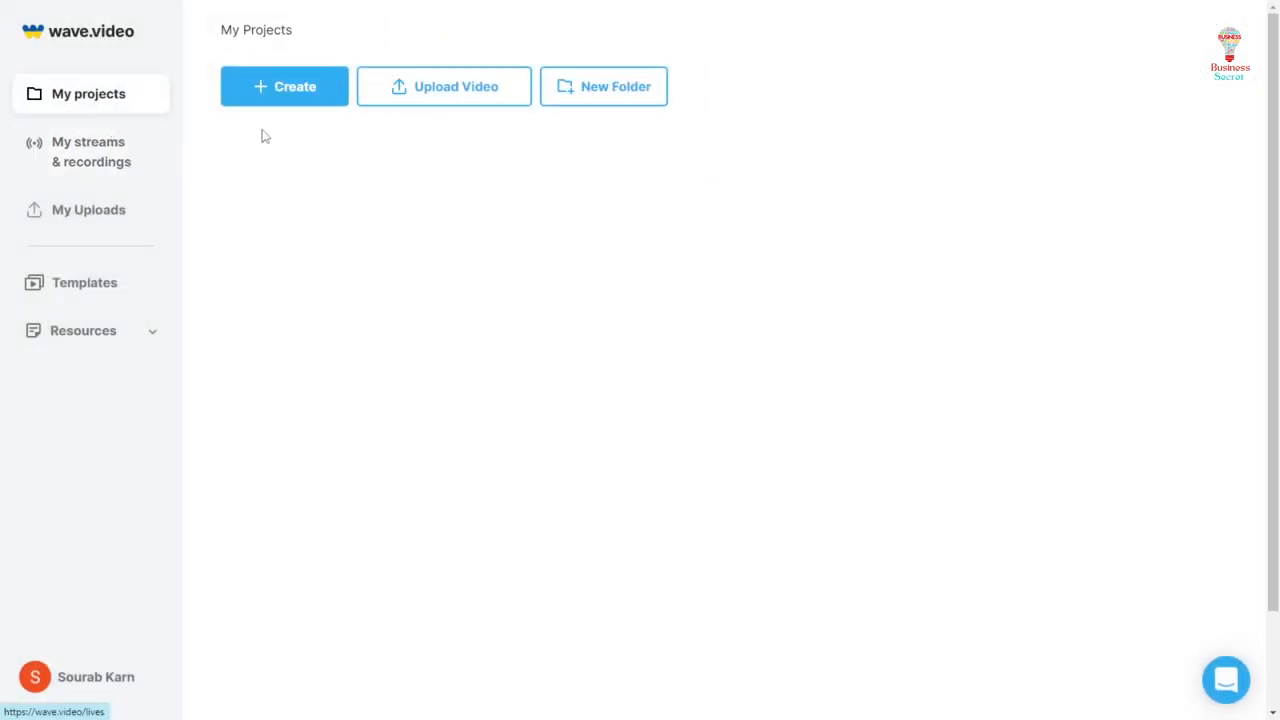
click(284, 86)
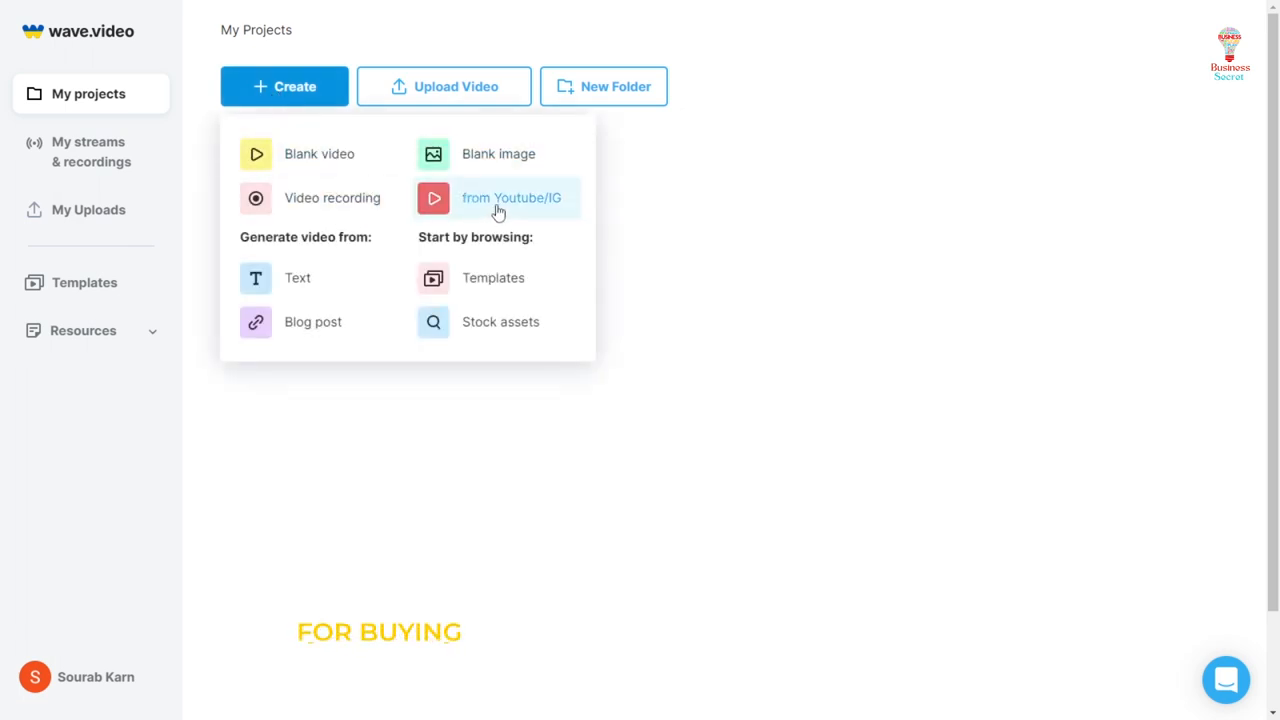
click(320, 152)
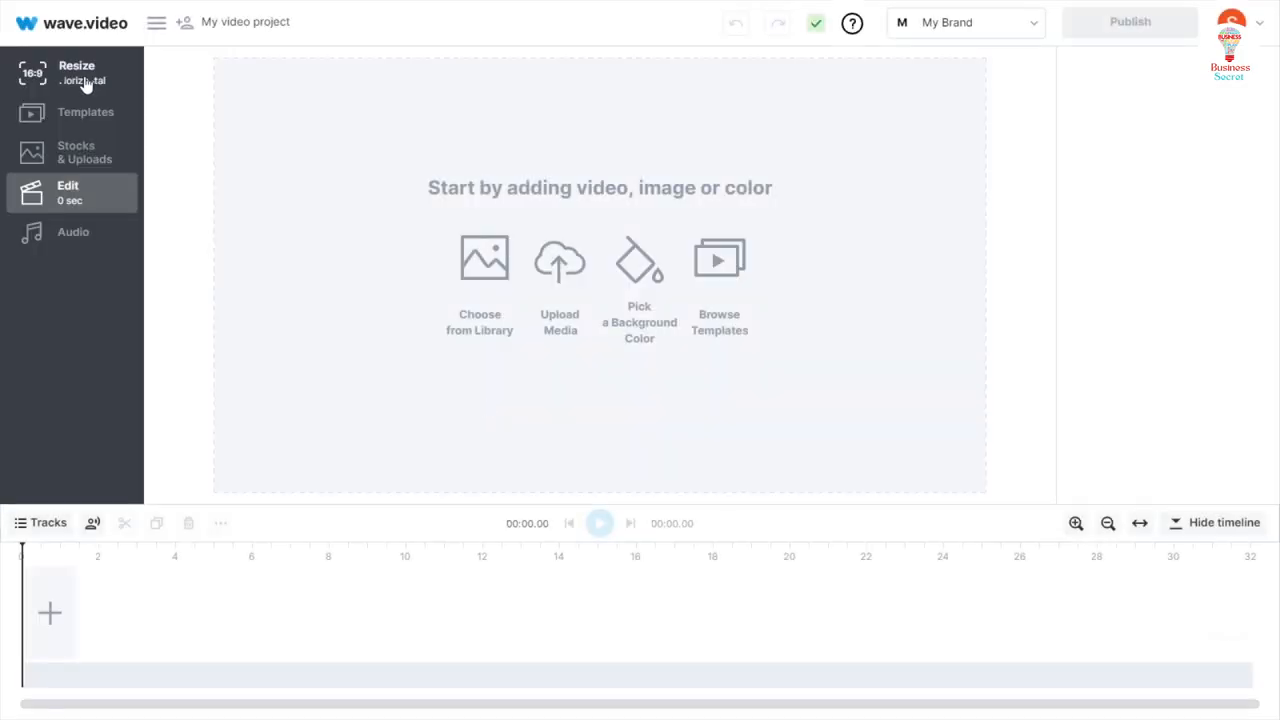
click(84, 112)
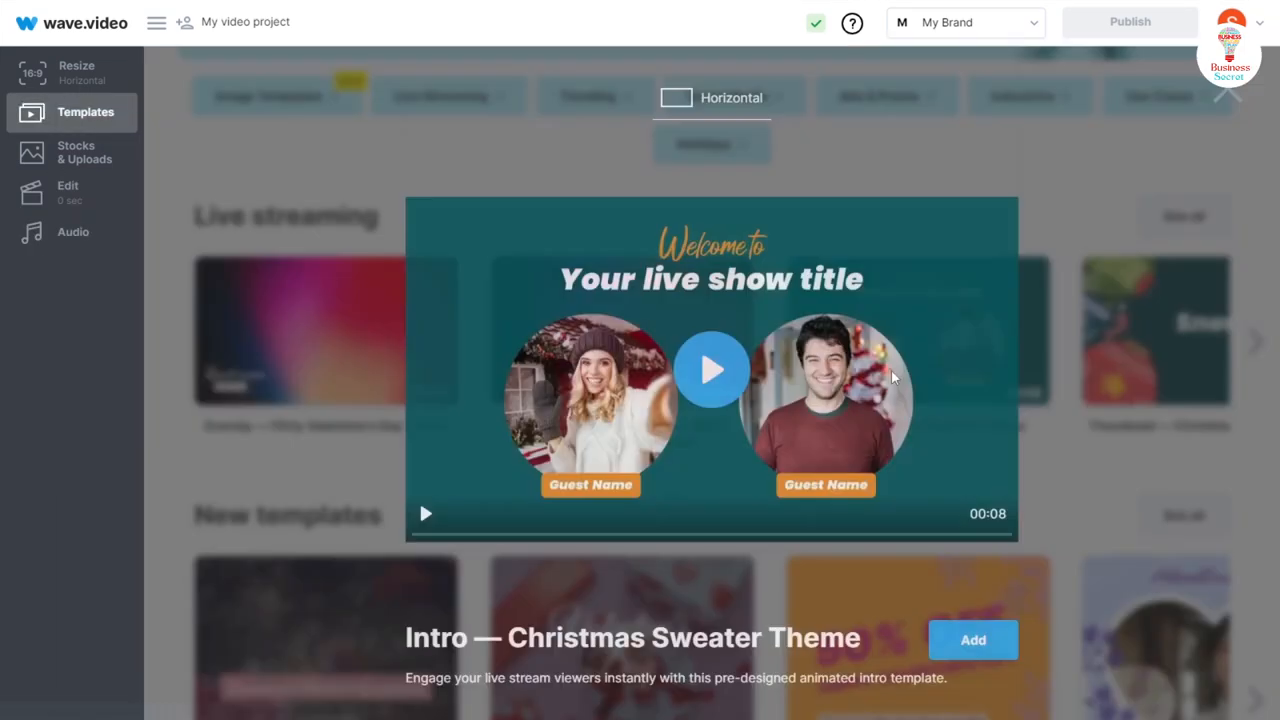
- Preview the Intro — Christmas Sweater Theme template from the gallery
click(972, 640)
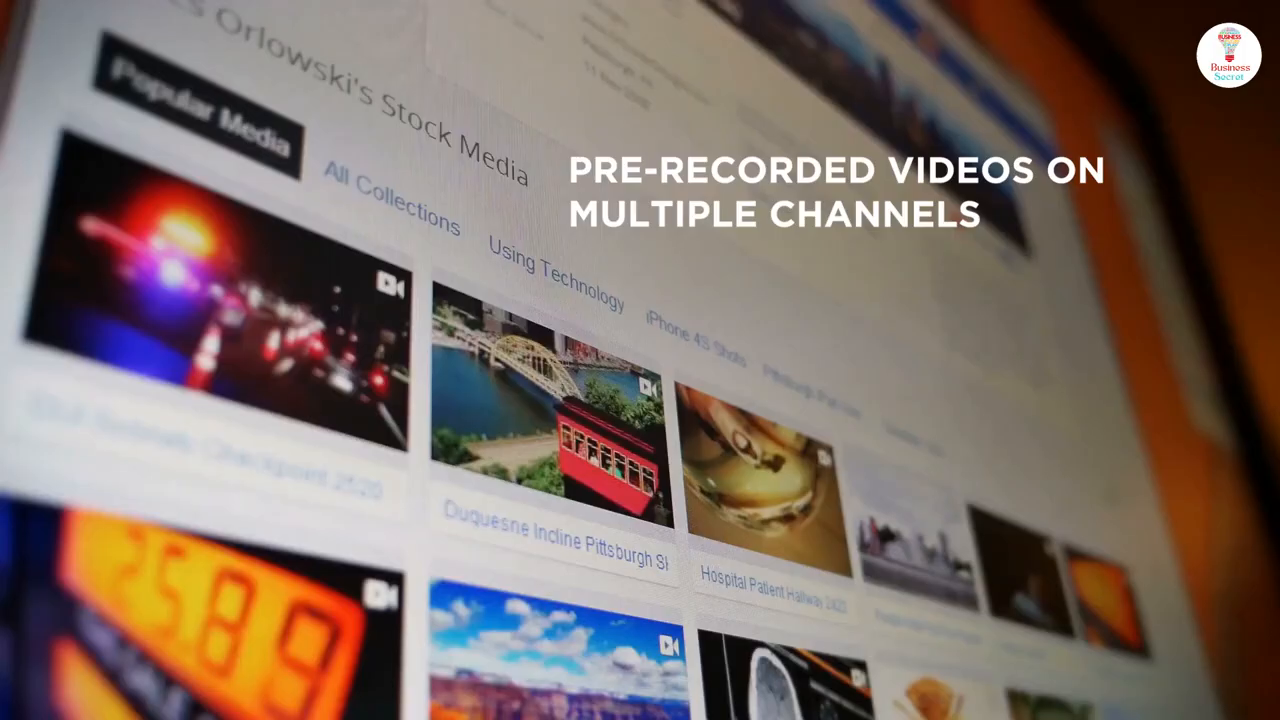
- Scroll the pricing page to compare the Free $0, Streamer $16, Creator $24 and Business $48 plans
scroll(down, 3)
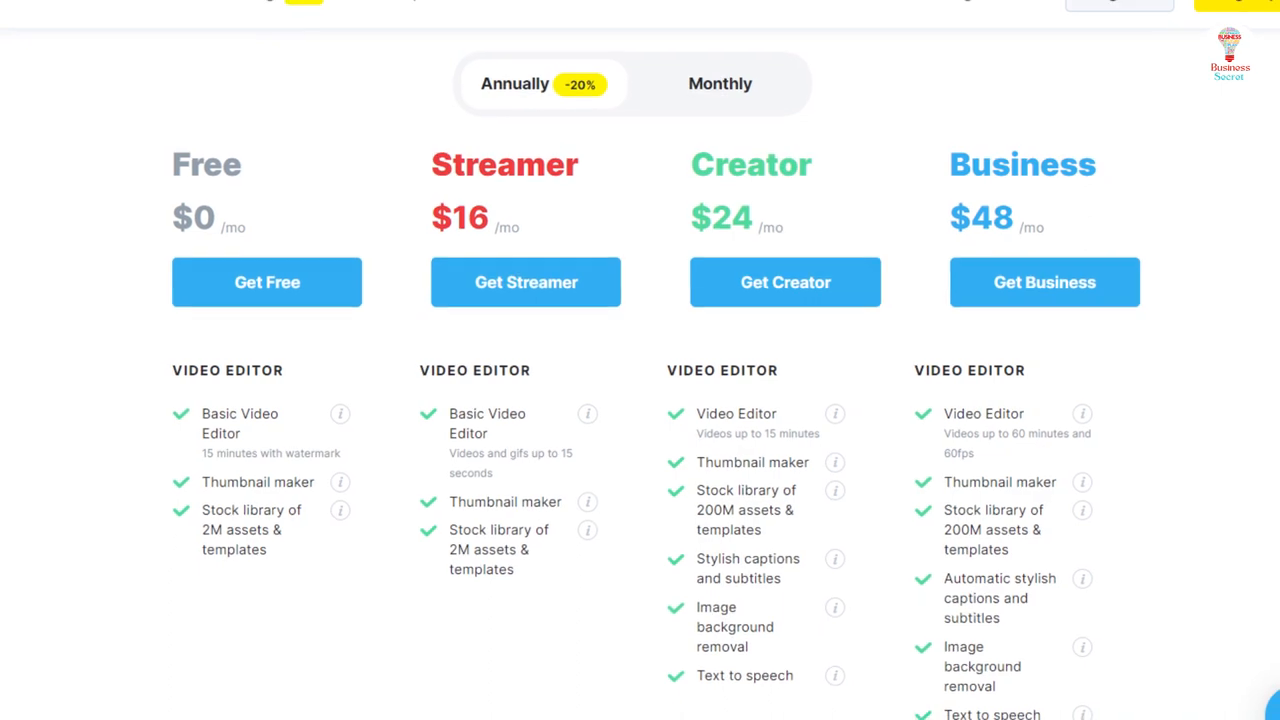
scroll(up, 3)
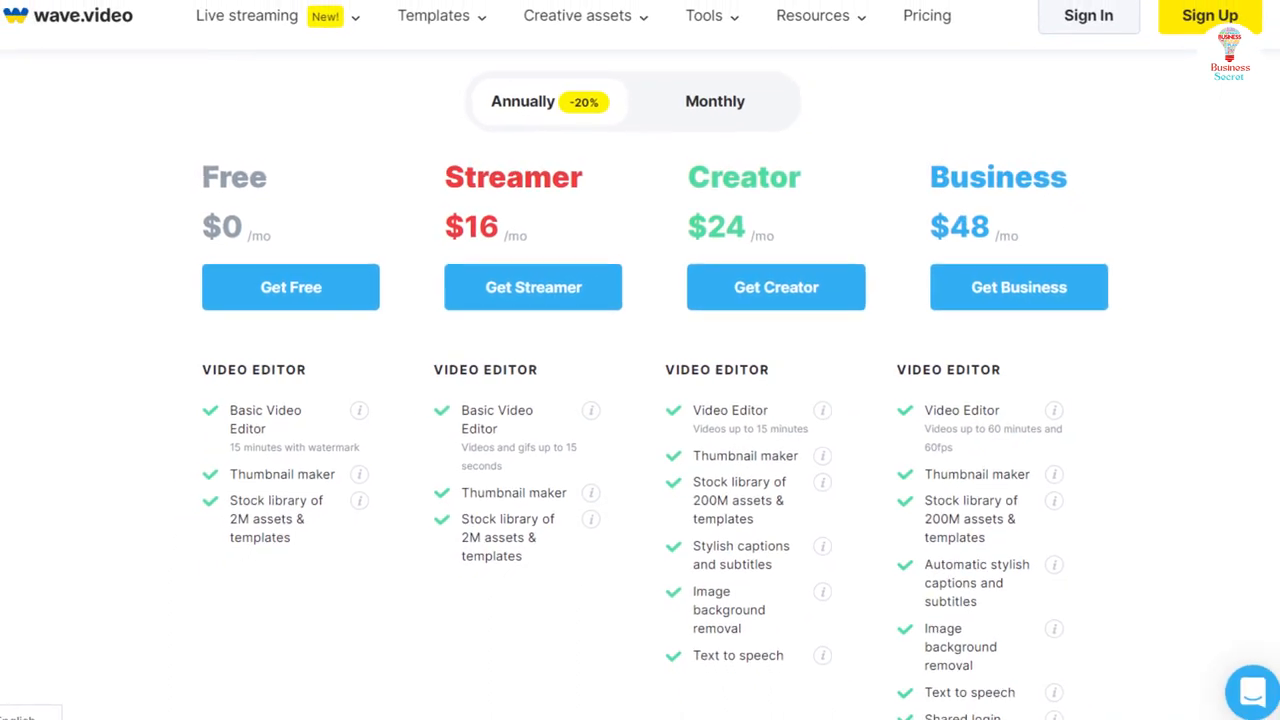